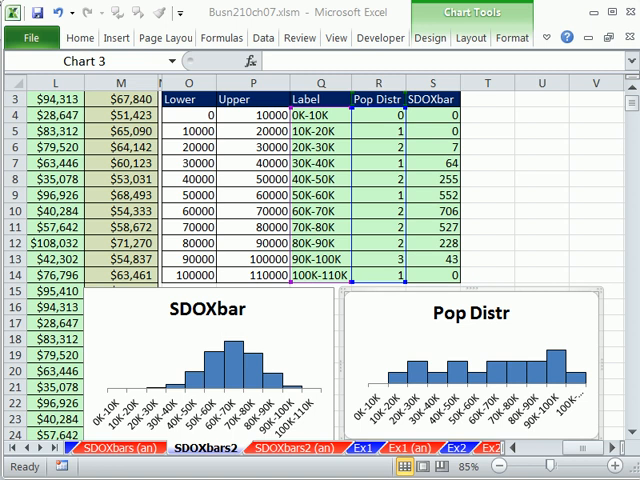
mouse_move(556, 308)
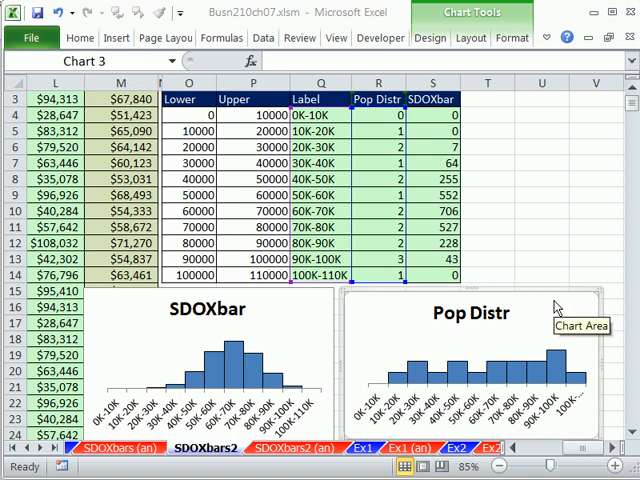
mouse_move(540, 224)
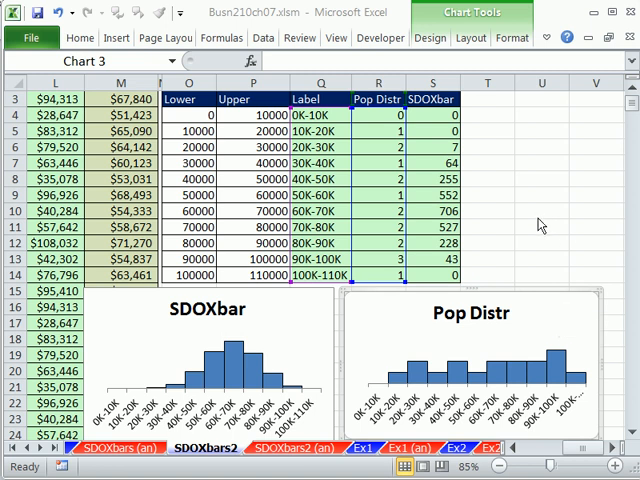
mouse_move(344, 280)
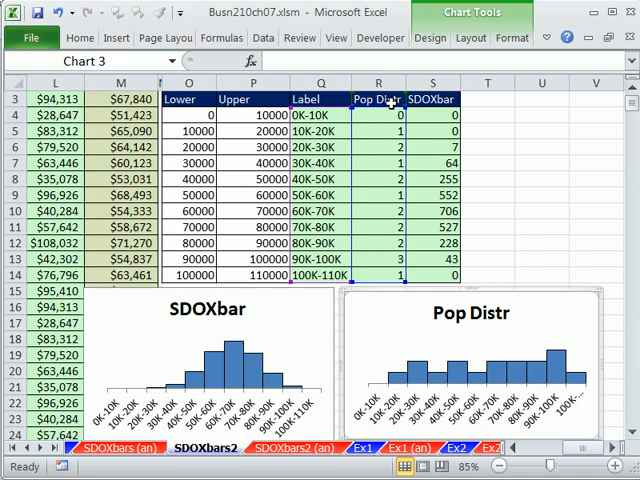
mouse_move(460, 228)
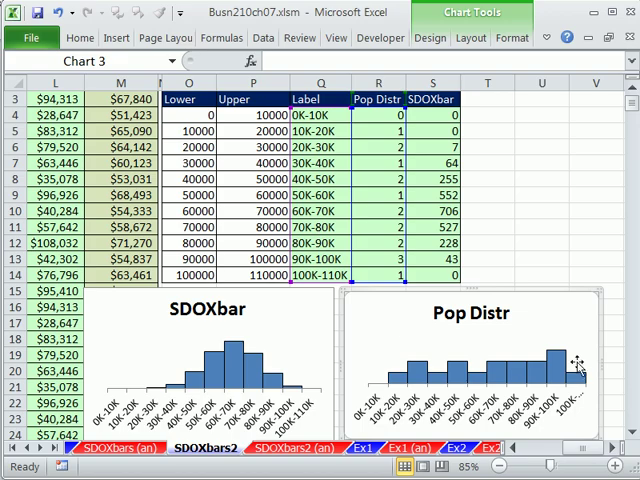
mouse_move(440, 364)
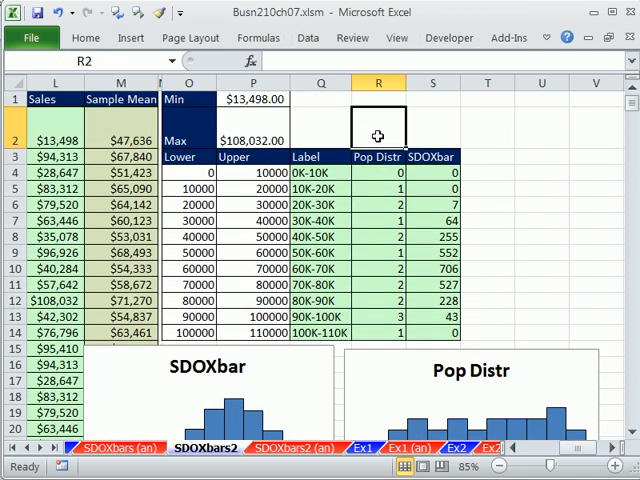
mouse_move(280, 400)
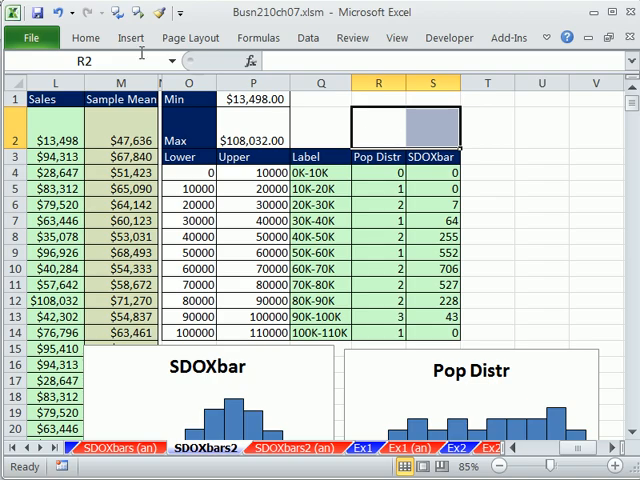
Show the Insert ribbon features with R2:S2 chosen as the sparkline destination.
left_click(128, 38)
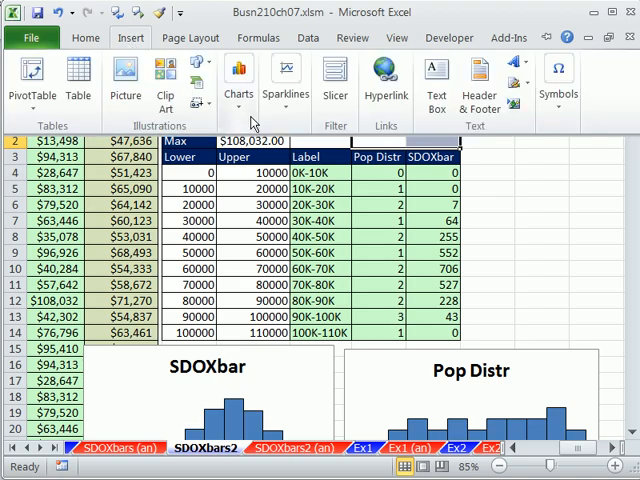
mouse_move(286, 96)
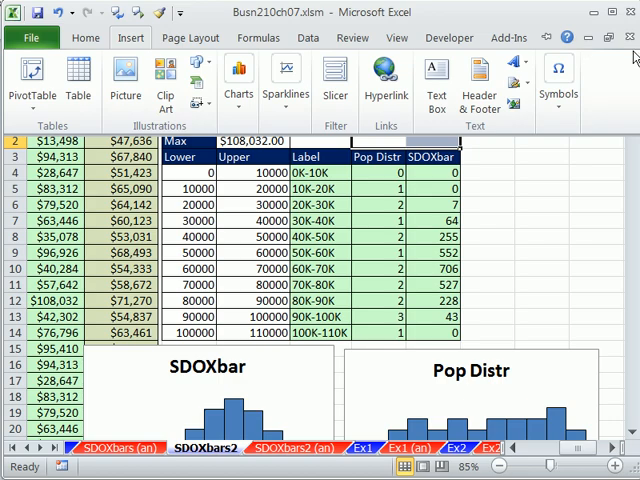
mouse_move(286, 96)
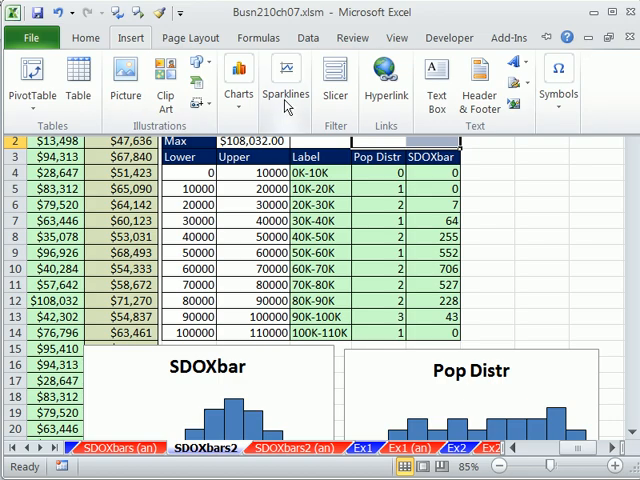
mouse_move(286, 80)
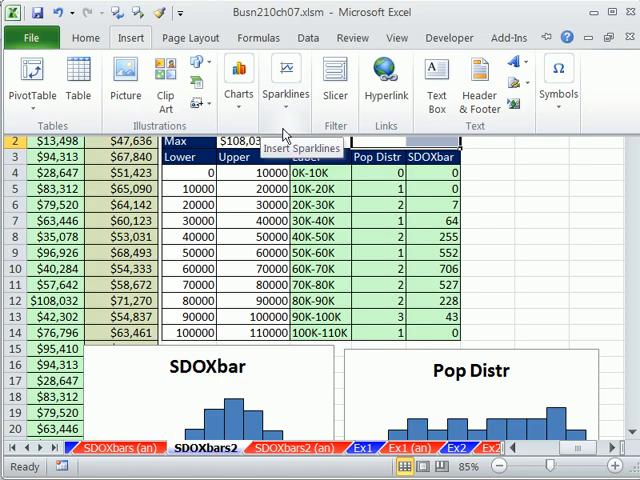
Insert Column sparklines from data range R4:S14 into location $R$2:$S$2.
left_click(286, 82)
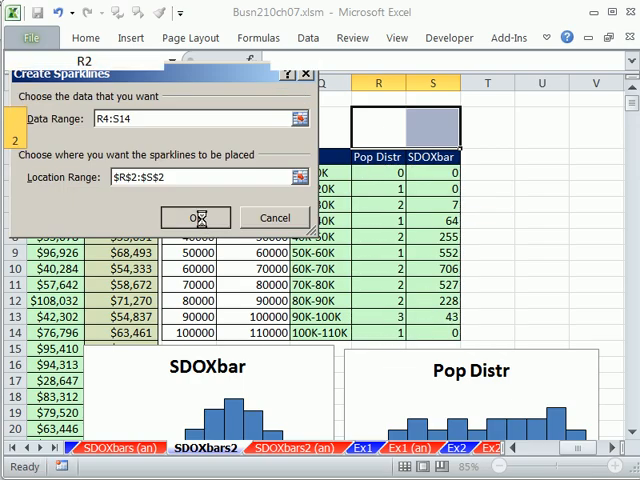
left_click(194, 216)
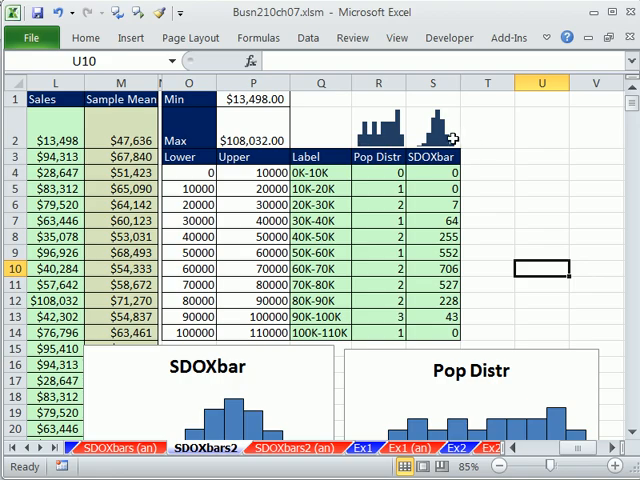
mouse_move(456, 138)
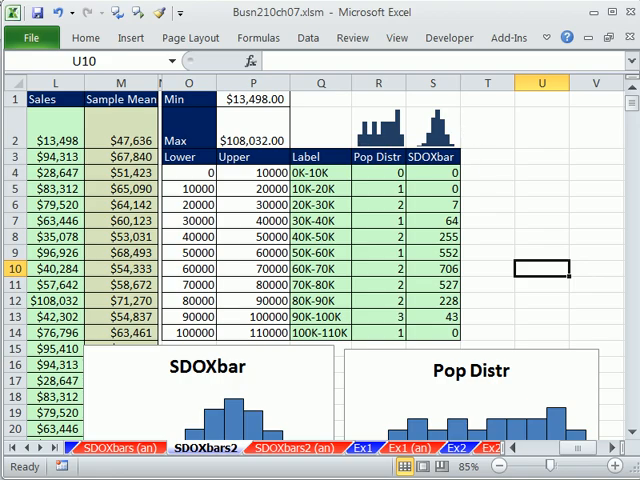
scroll("down", 3)
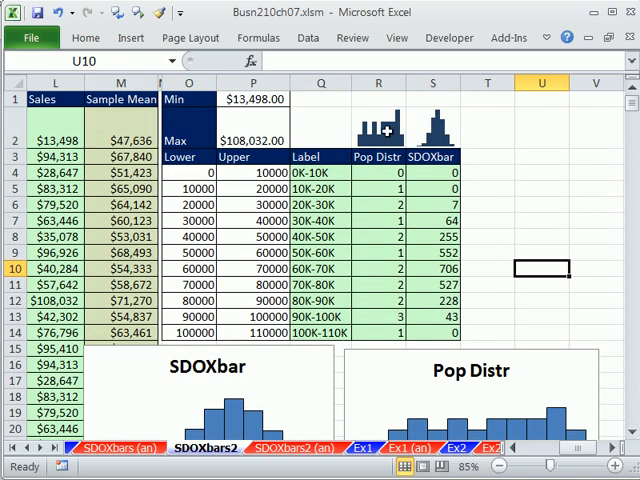
mouse_move(368, 394)
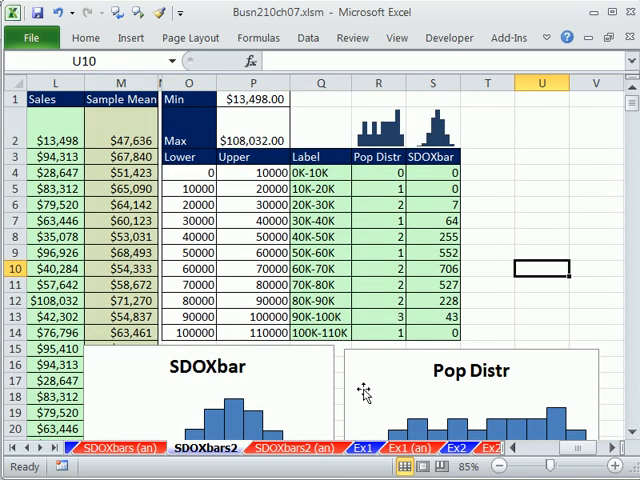